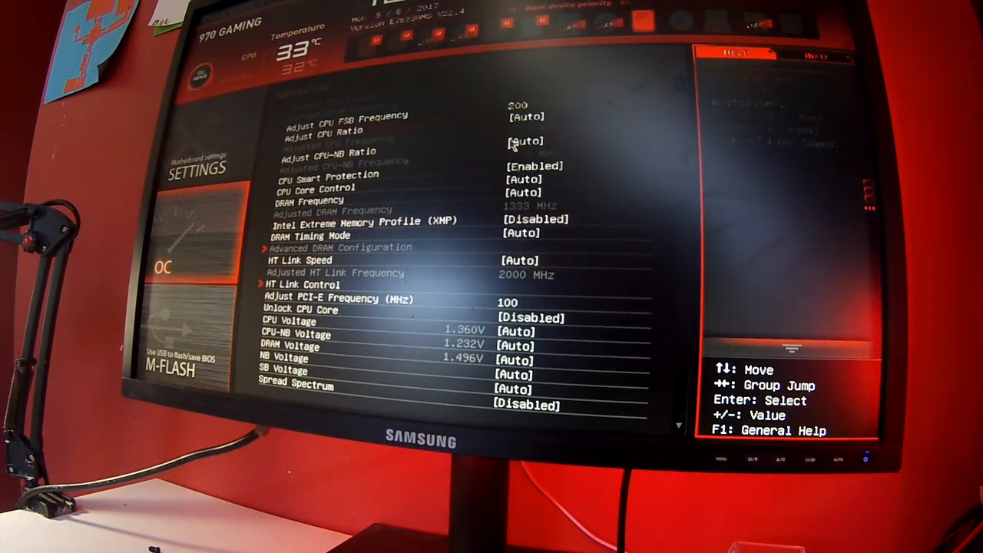
Step: Change Adjust CPU Ratio from Auto to a fixed value, then lower it from 13 to 12
click(525, 129)
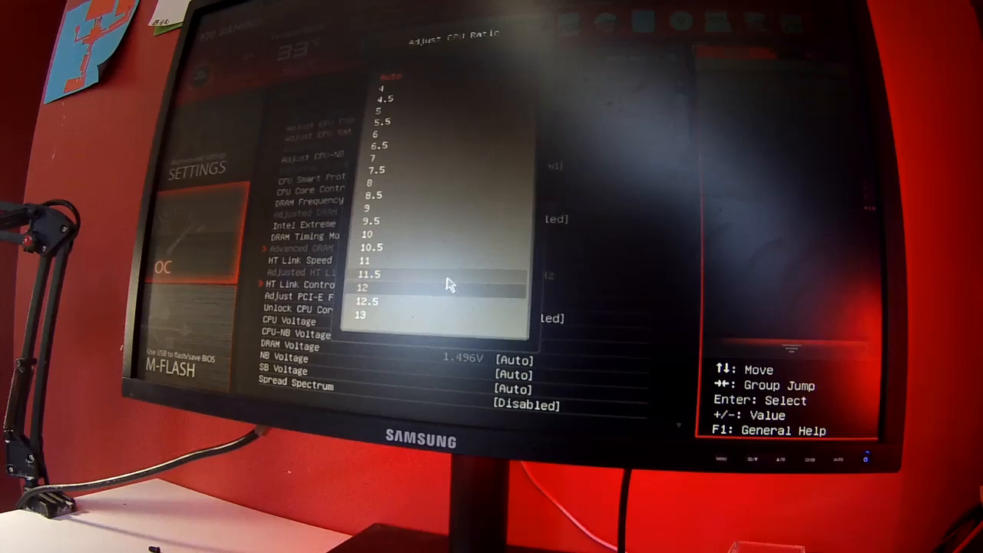
key(Down)
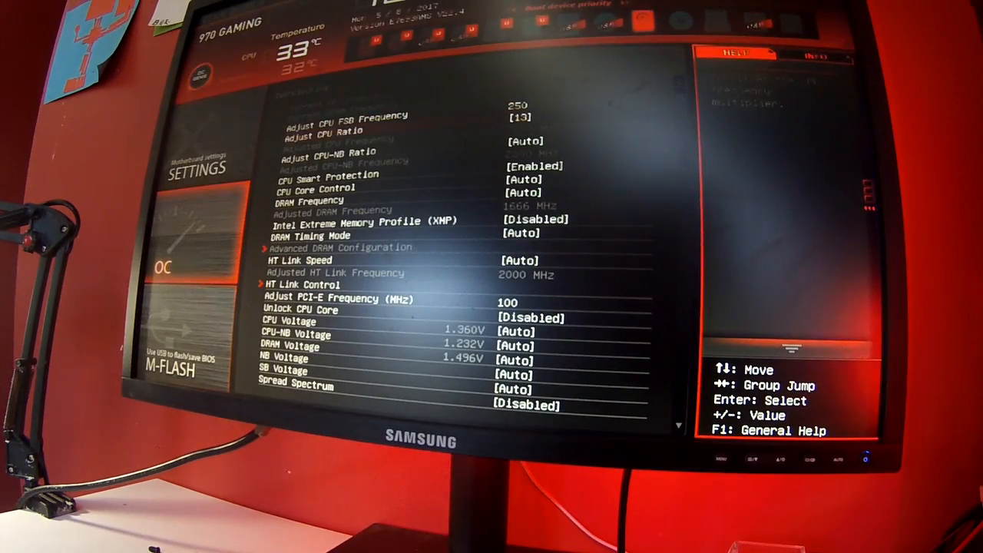
key(-)
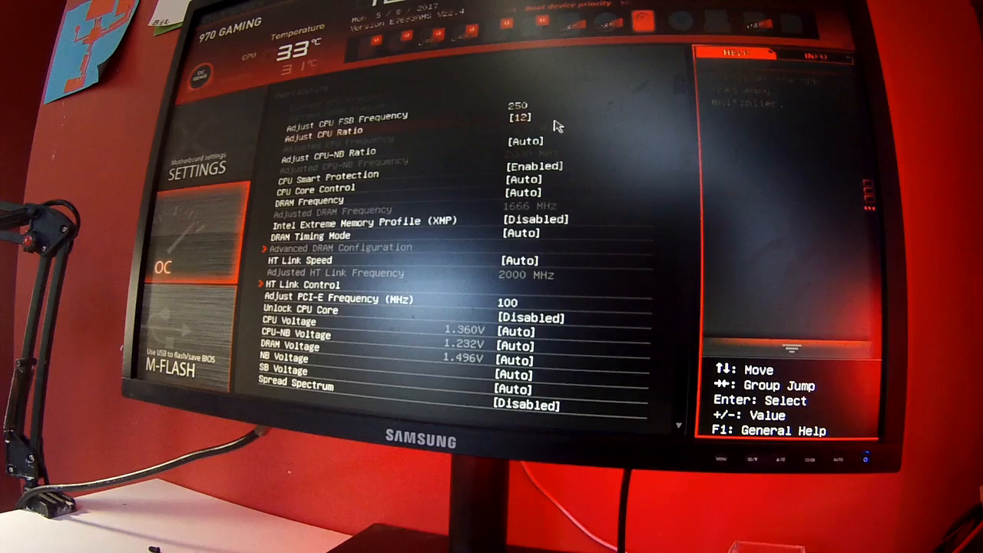